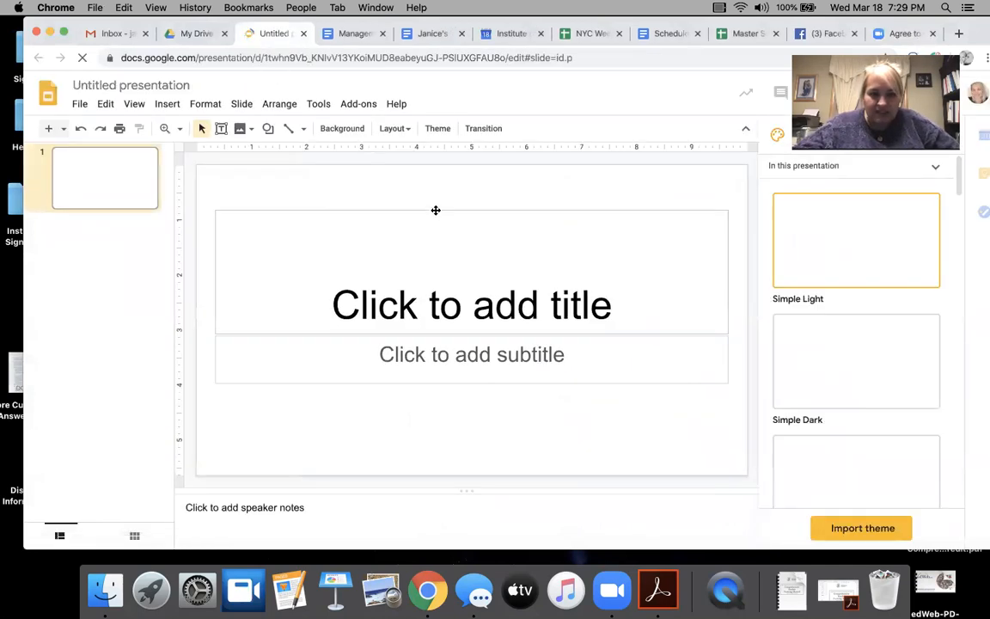
Step: Delete the title and subtitle placeholders, leaving slide 1 completely blank
right_click(437, 210)
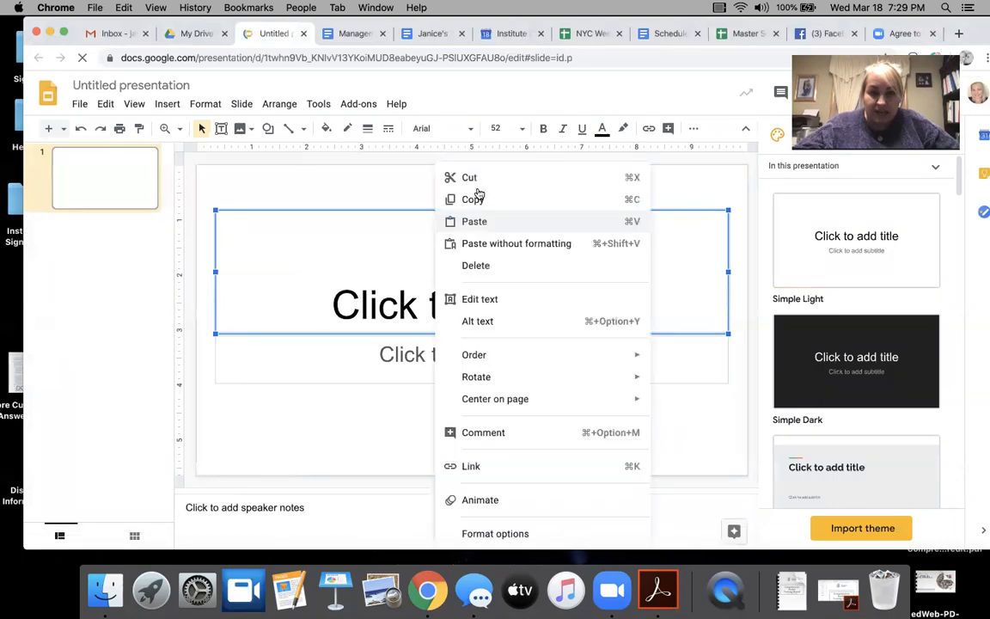
left_click(474, 265)
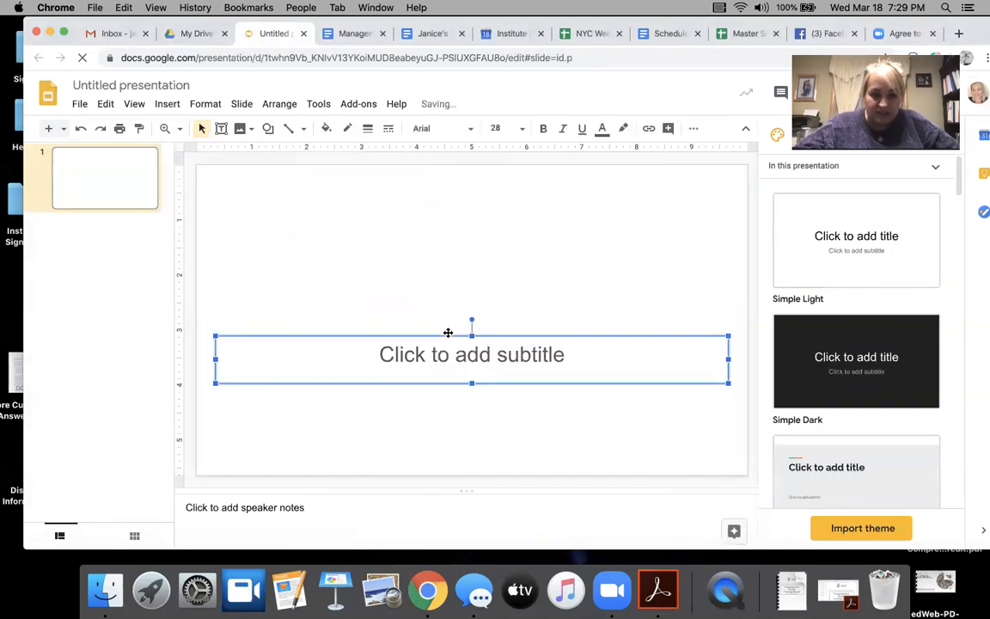
right_click(431, 330)
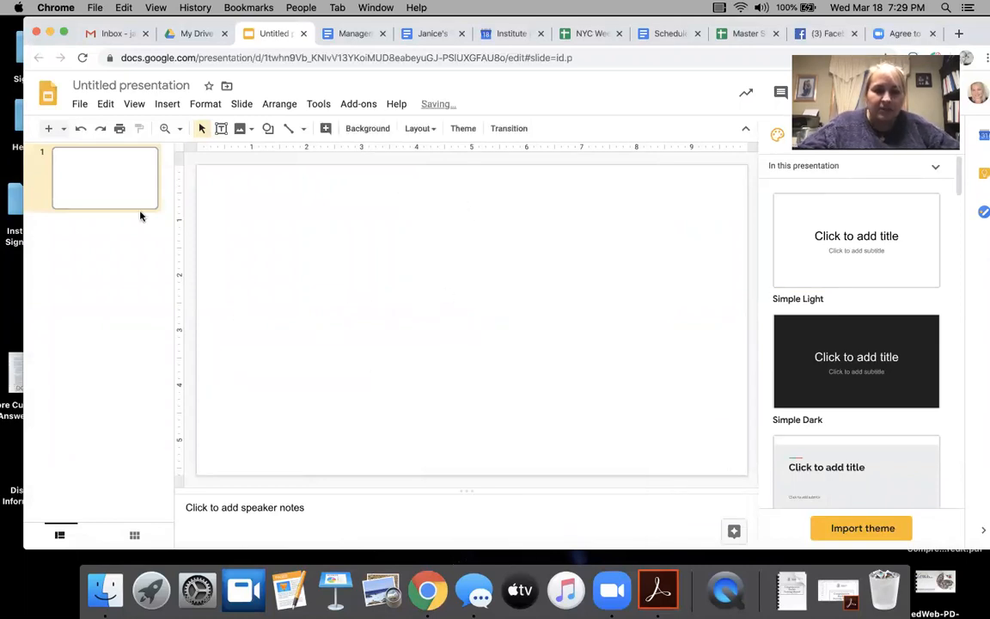
left_click(168, 103)
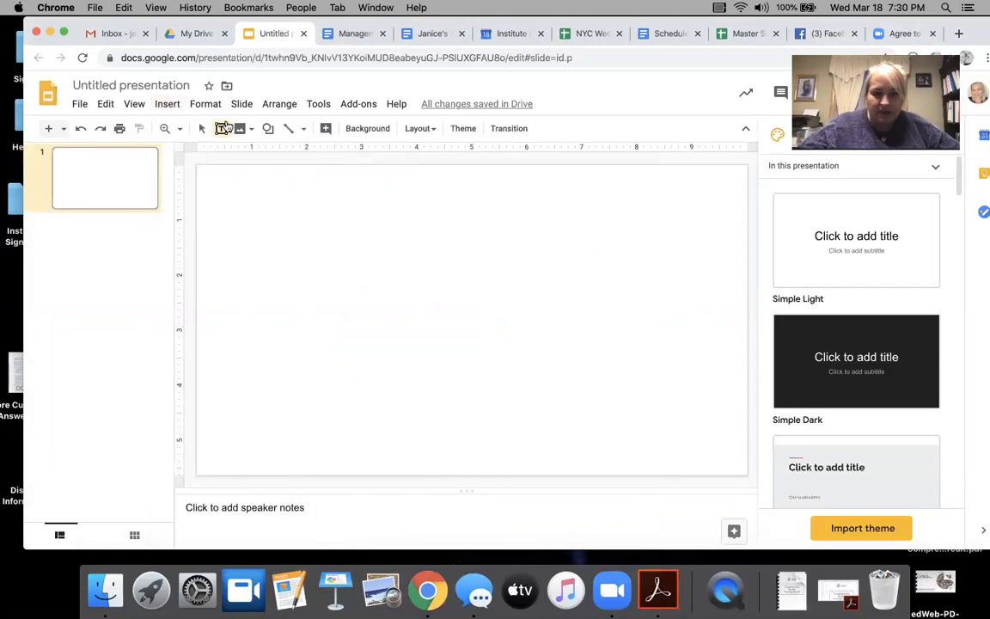
Step: Draw a tall card-shaped text box on the blank slide
left_click(220, 127)
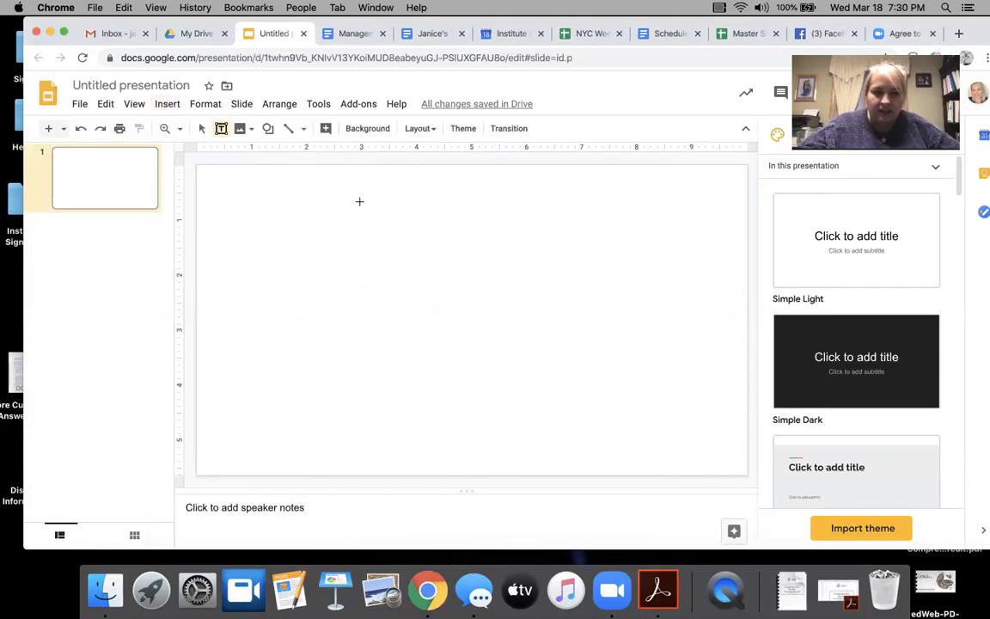
left_click_drag(359, 201, 481, 361)
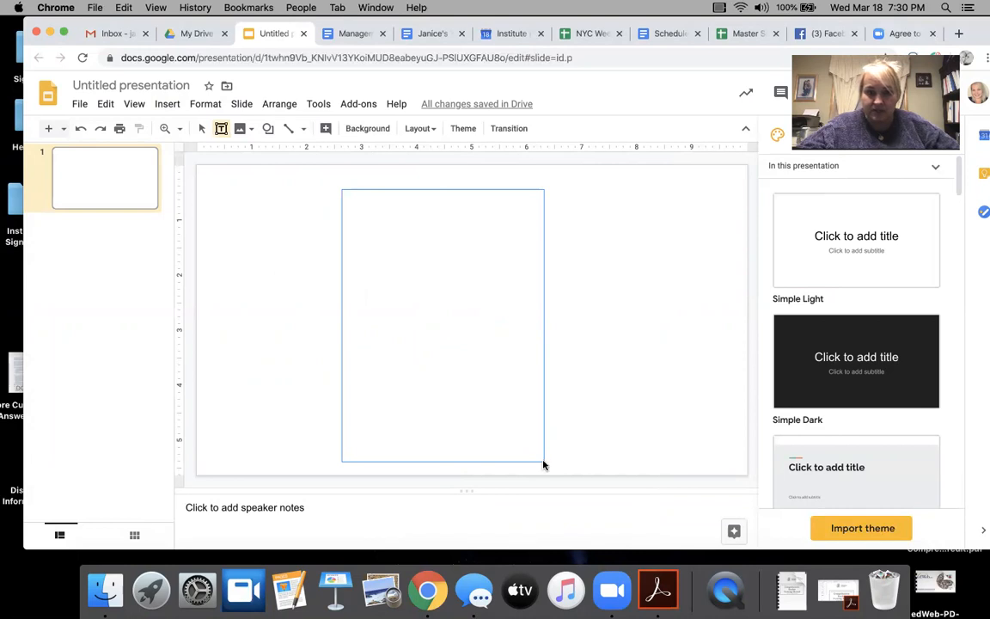
left_click(347, 127)
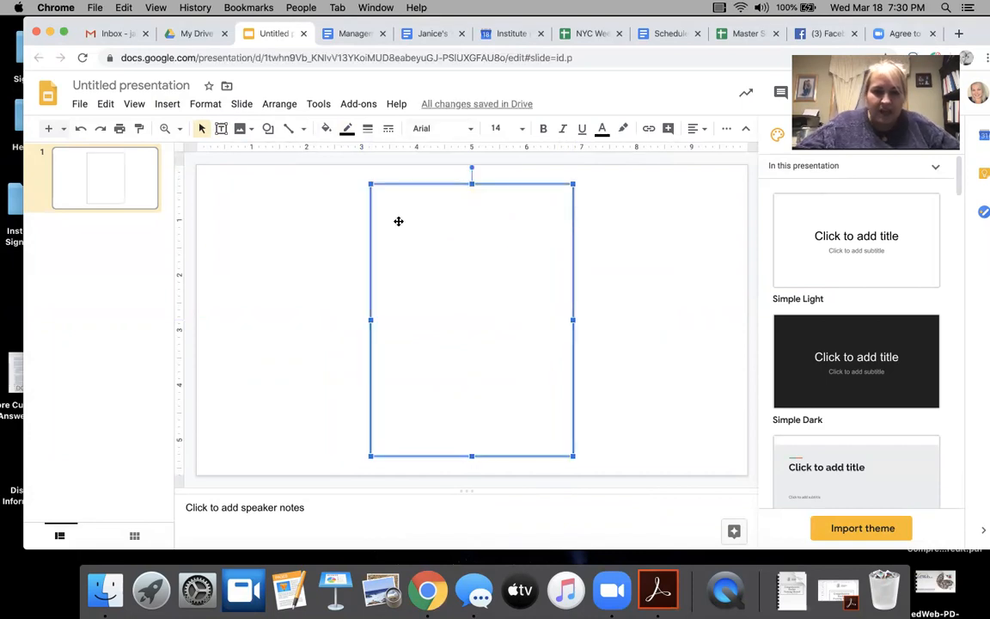
Step: Set the card to Comic Sans MS, size 72, centred, and enter the letter c
left_click(440, 127)
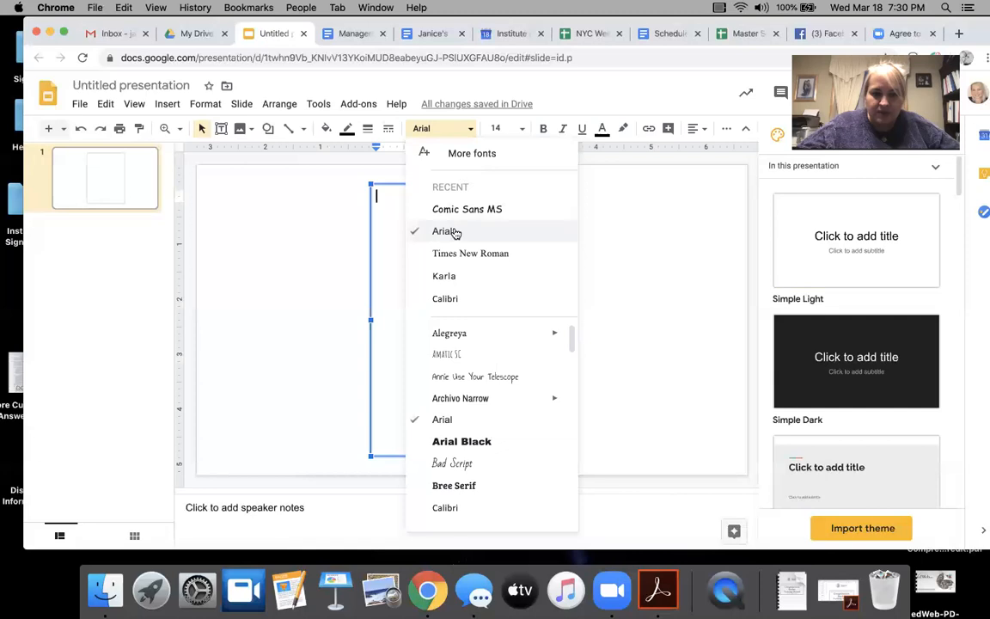
left_click(468, 209)
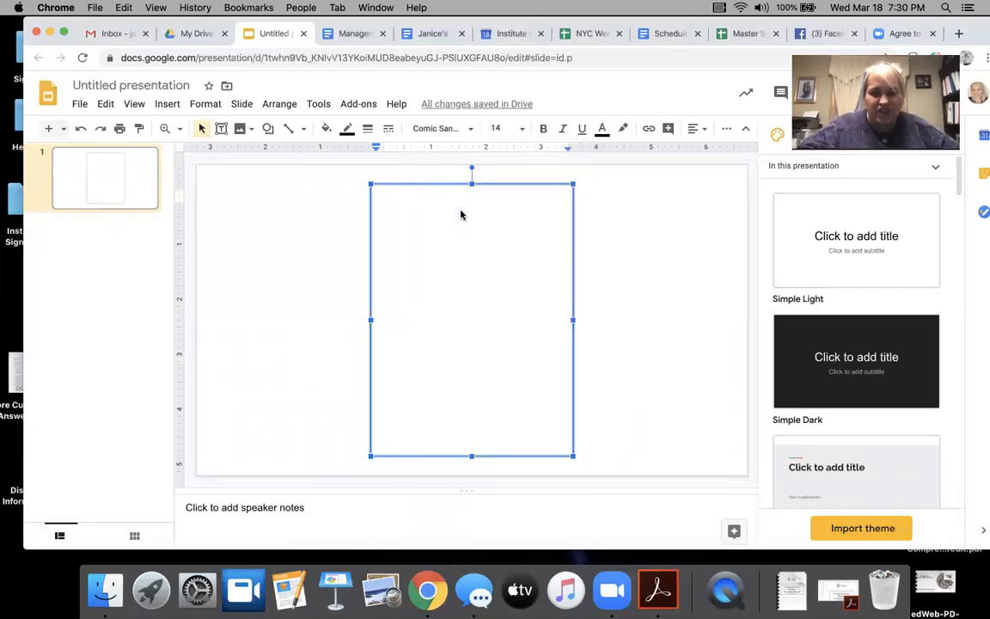
left_click(523, 127)
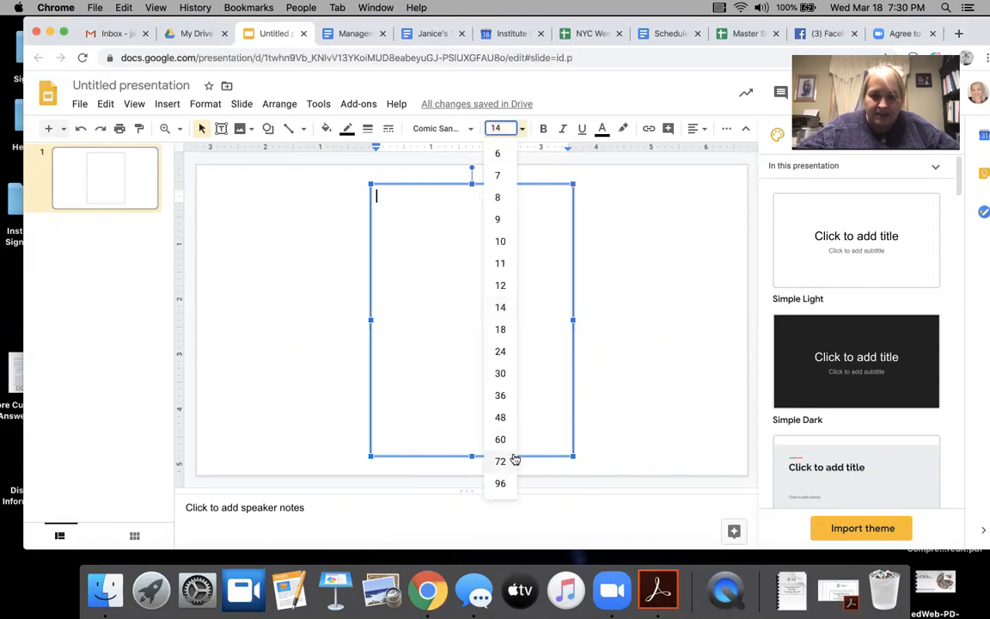
left_click(500, 483)
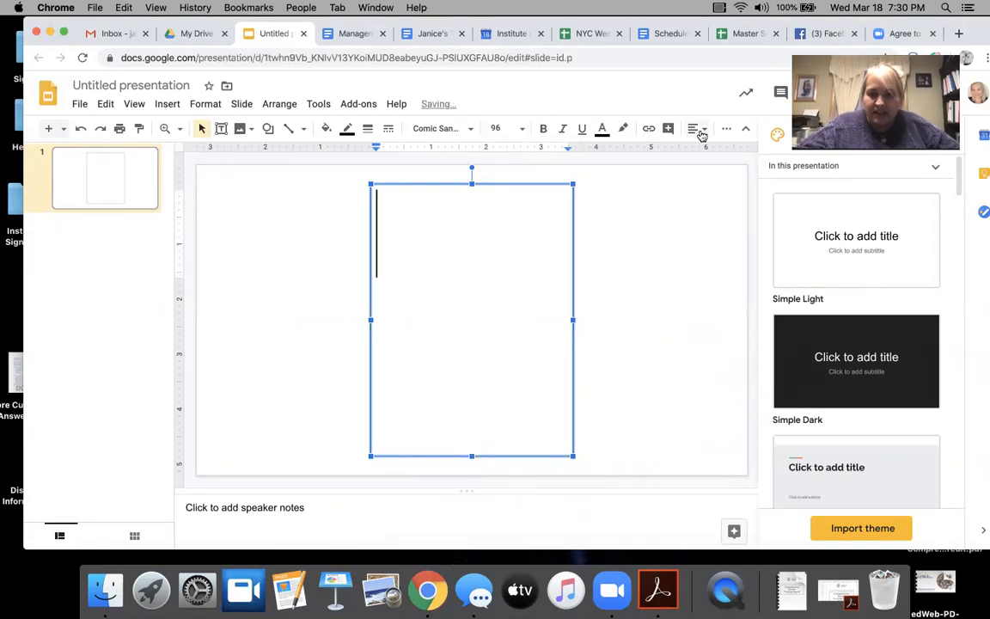
left_click(696, 127)
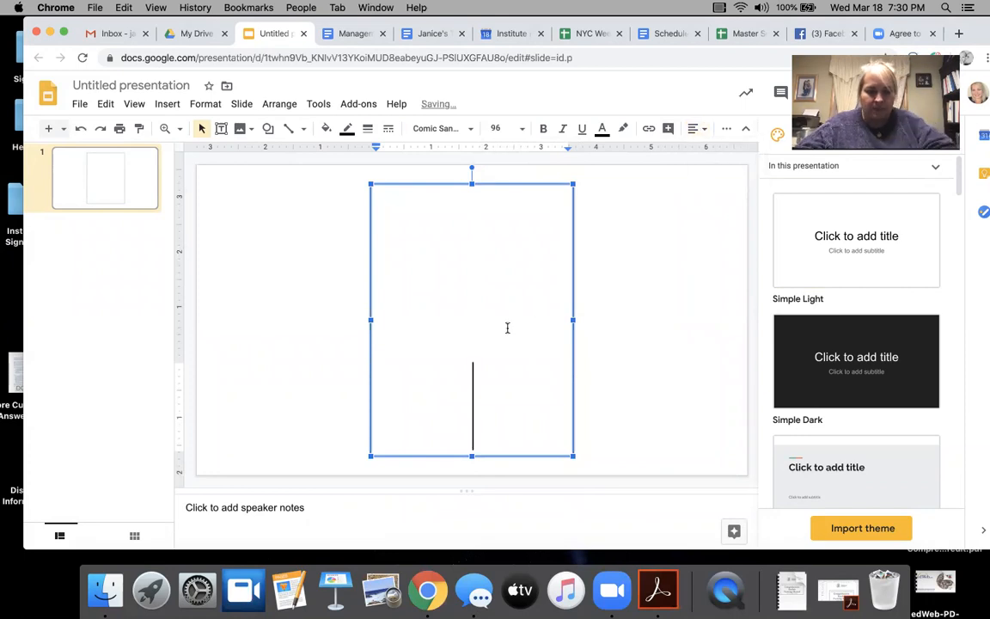
type("C")
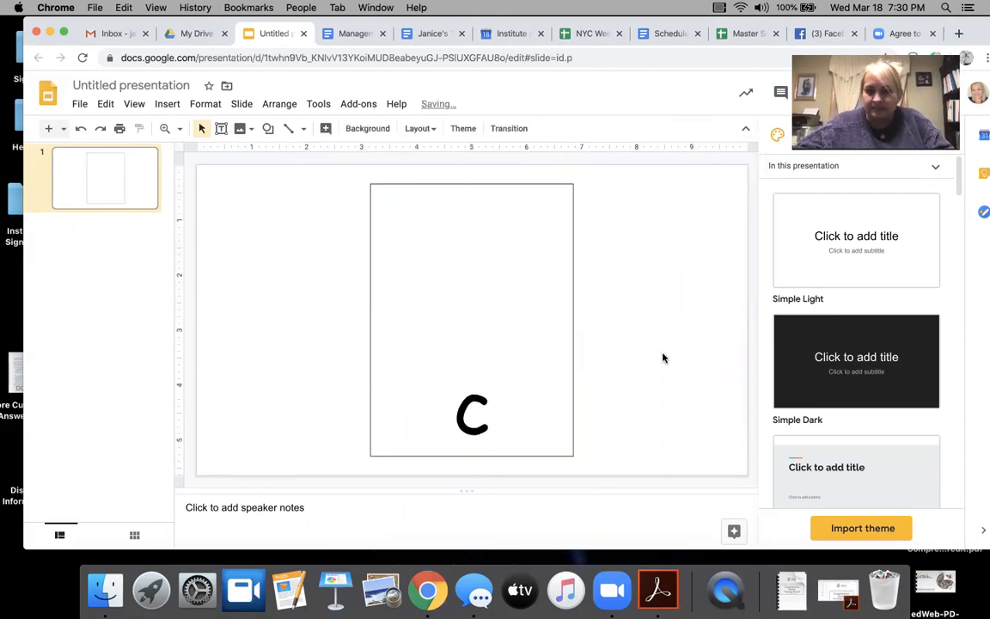
Step: Duplicate the c slide, change the letter to a and give the card a custom yellow fill
right_click(104, 177)
type("a")
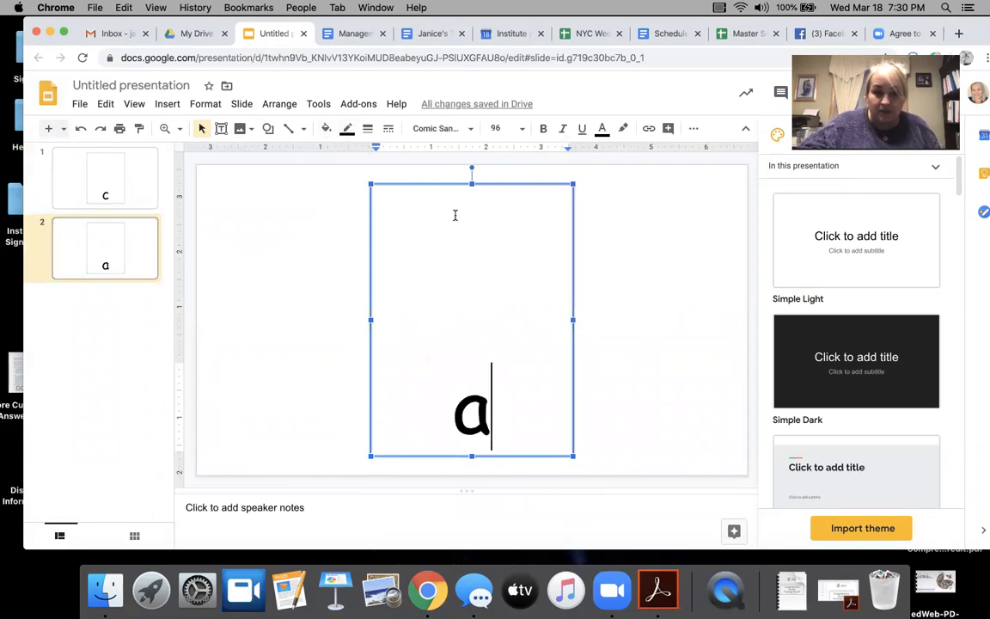
left_click(327, 128)
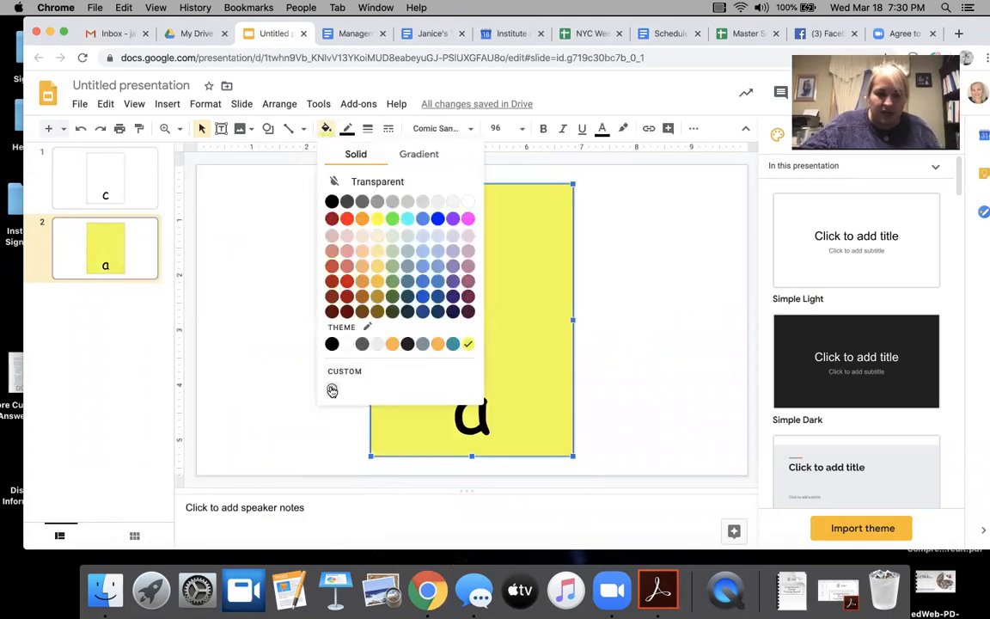
left_click(333, 390)
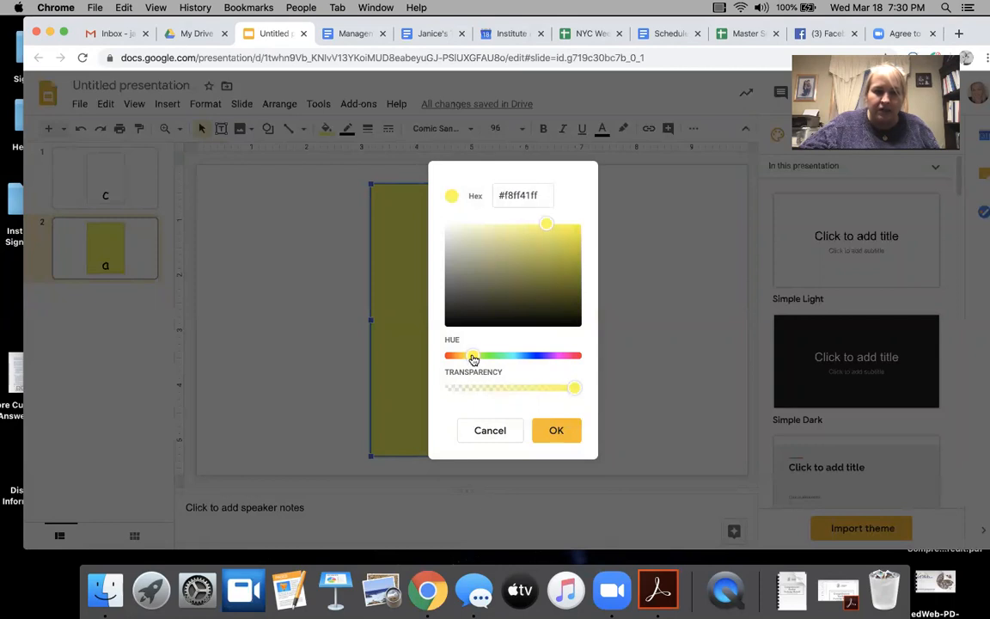
left_click(556, 429)
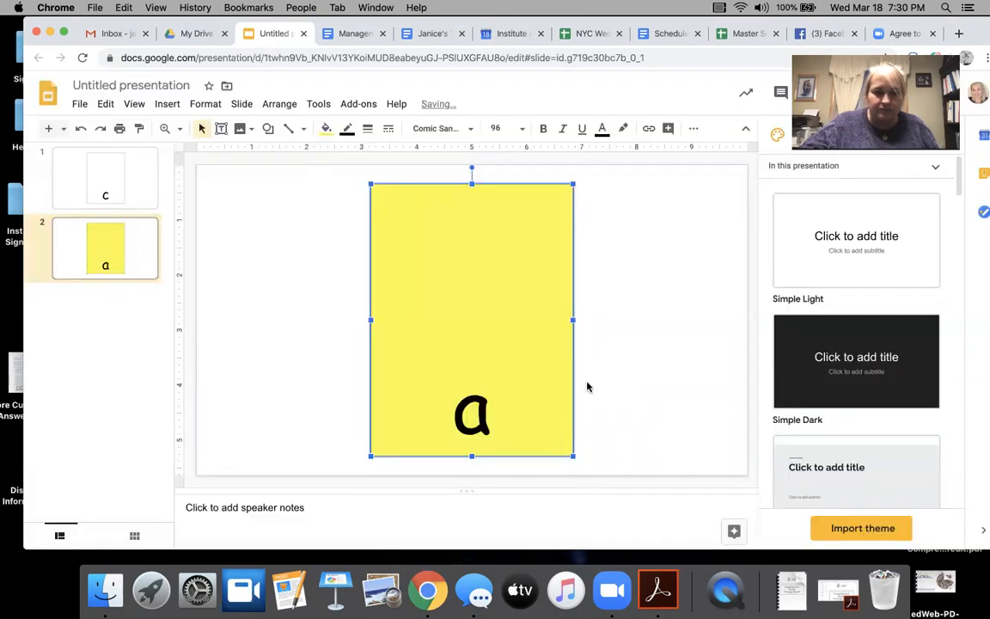
left_click(327, 127)
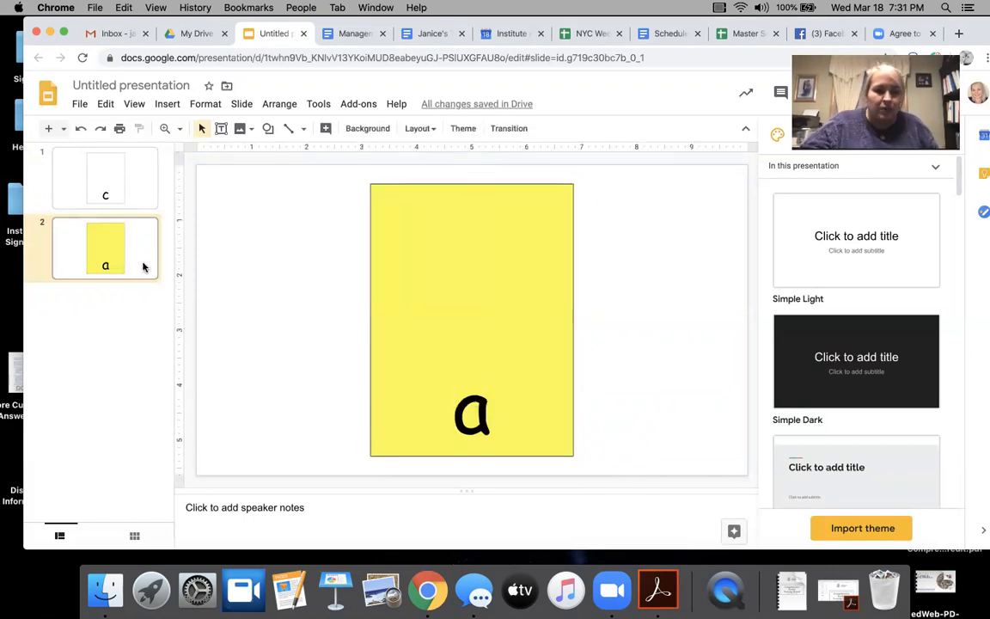
Step: Duplicate the t card slide to create slide 4 and select its card
left_click(105, 247)
type("t")
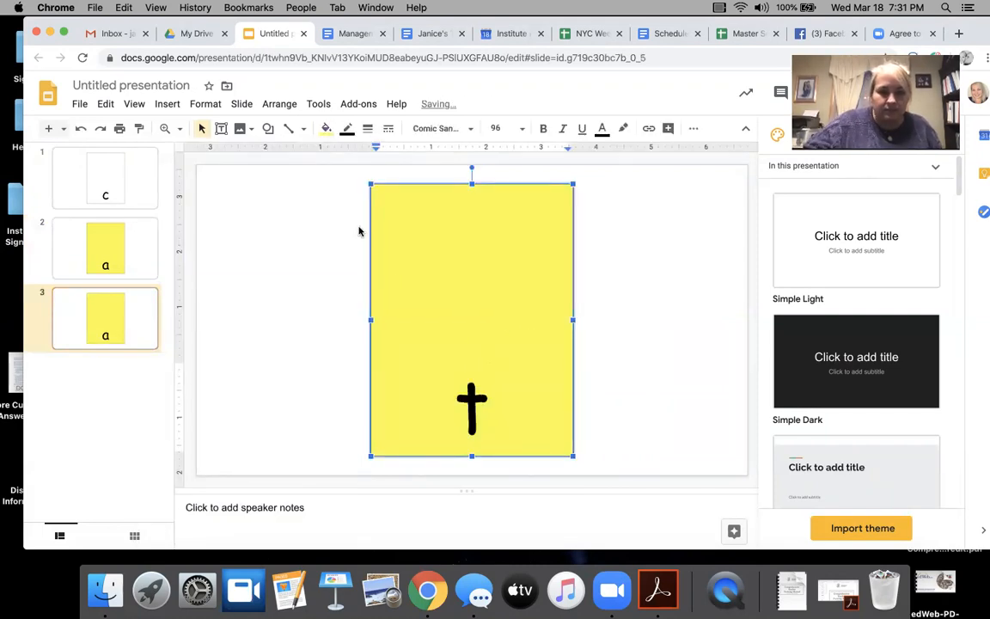
left_click(327, 127)
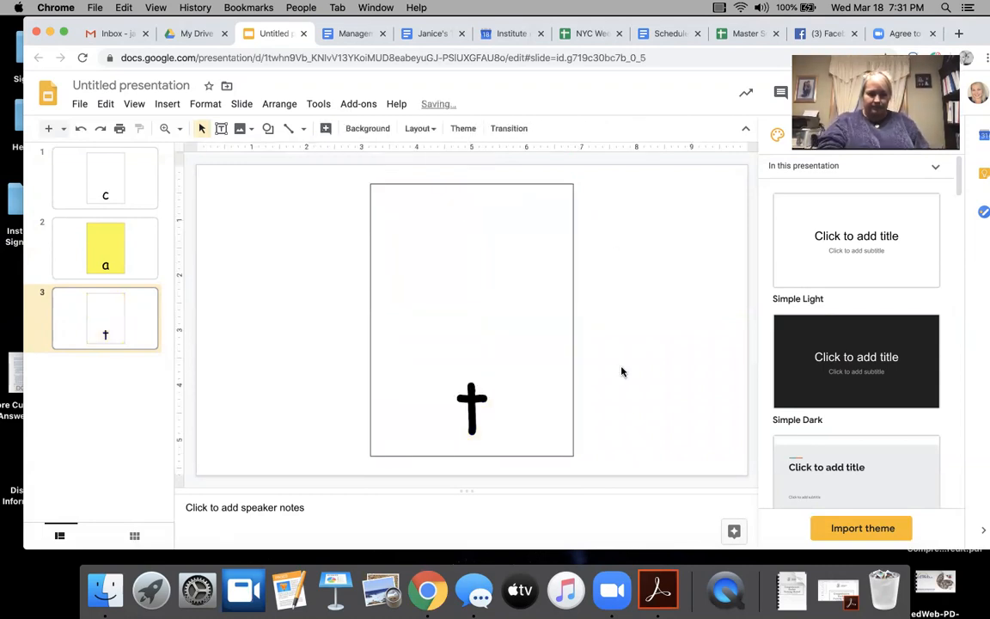
mouse_move(245, 308)
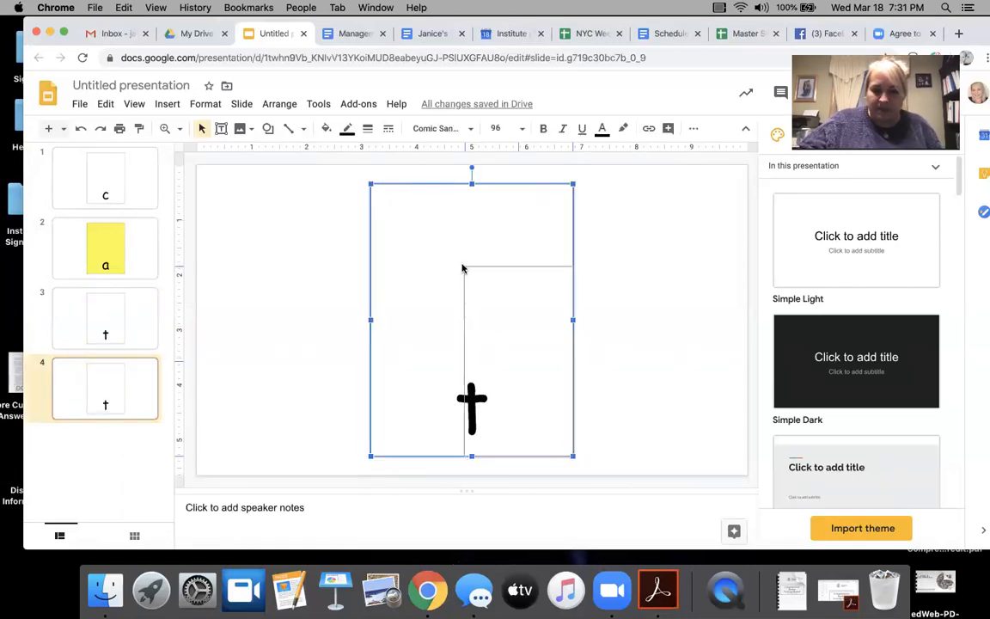
Step: Shrink the t card, paste copies edited to c and o, and arrange three cards spelling c-o-t with a yellow o
left_click_drag(470, 318, 518, 359)
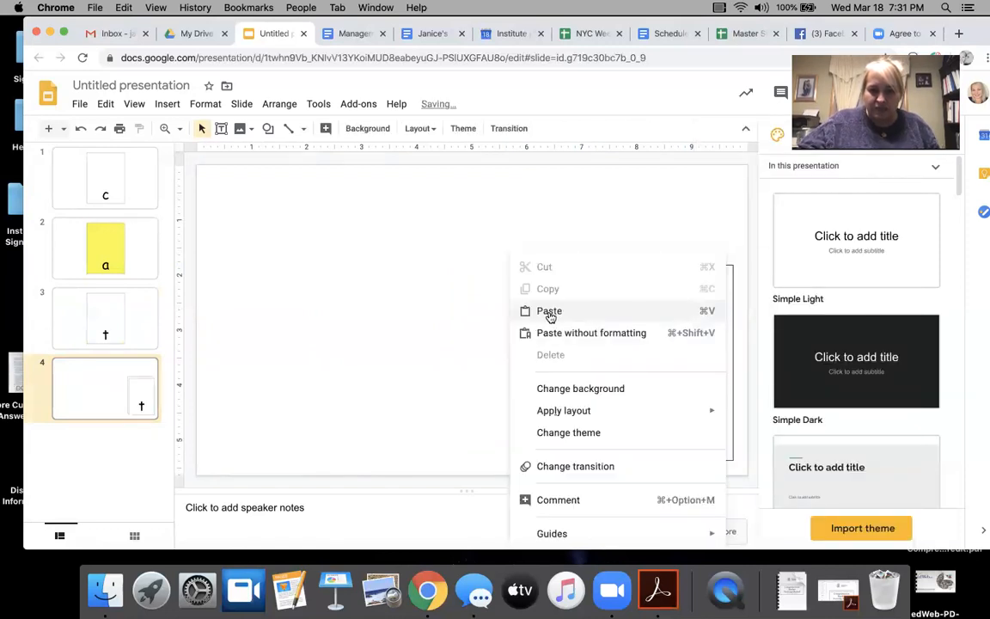
left_click(550, 309)
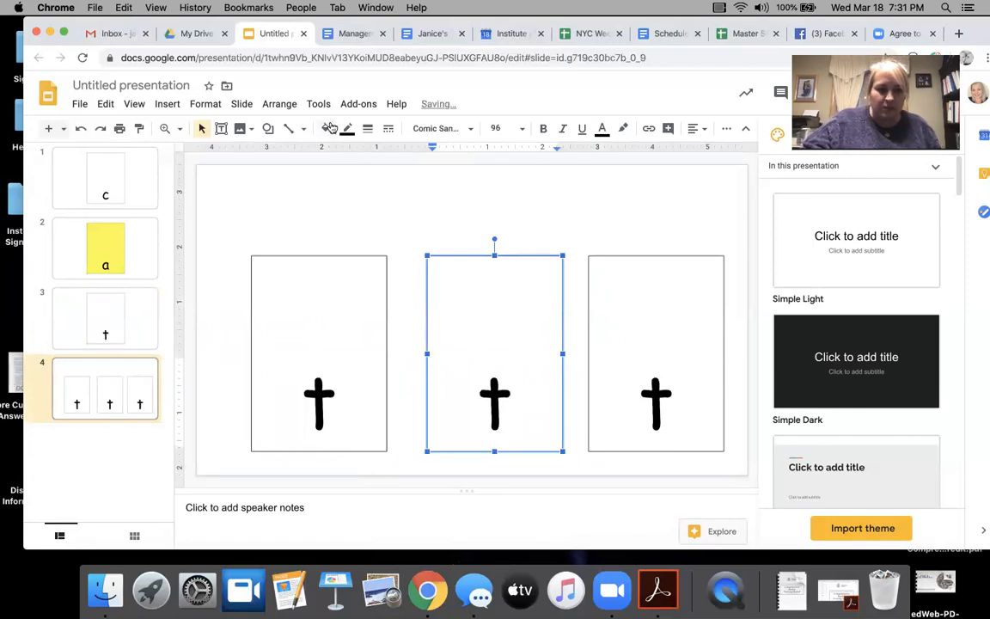
left_click(326, 127)
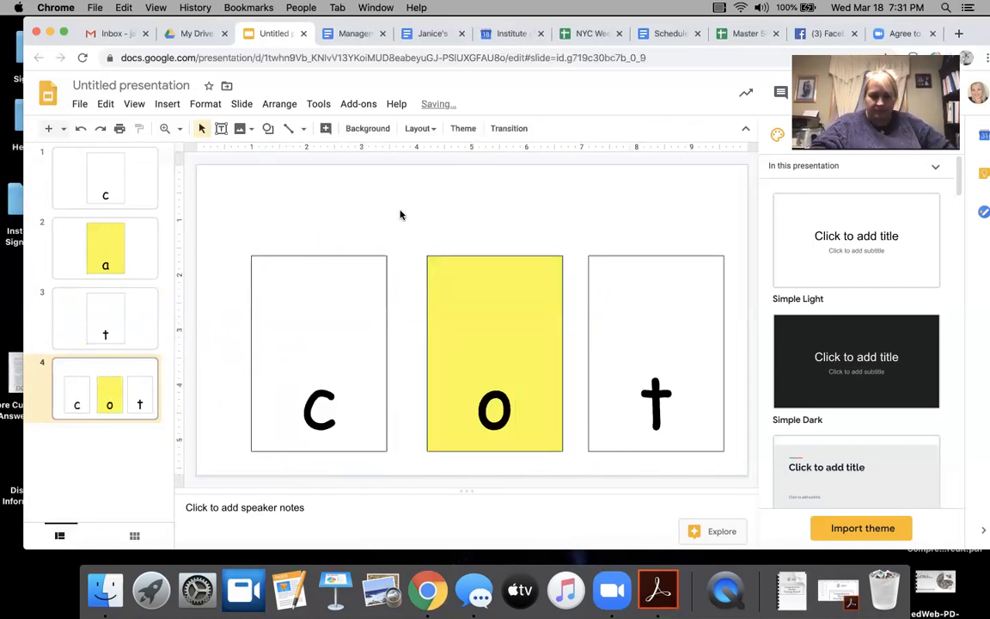
left_click(319, 355)
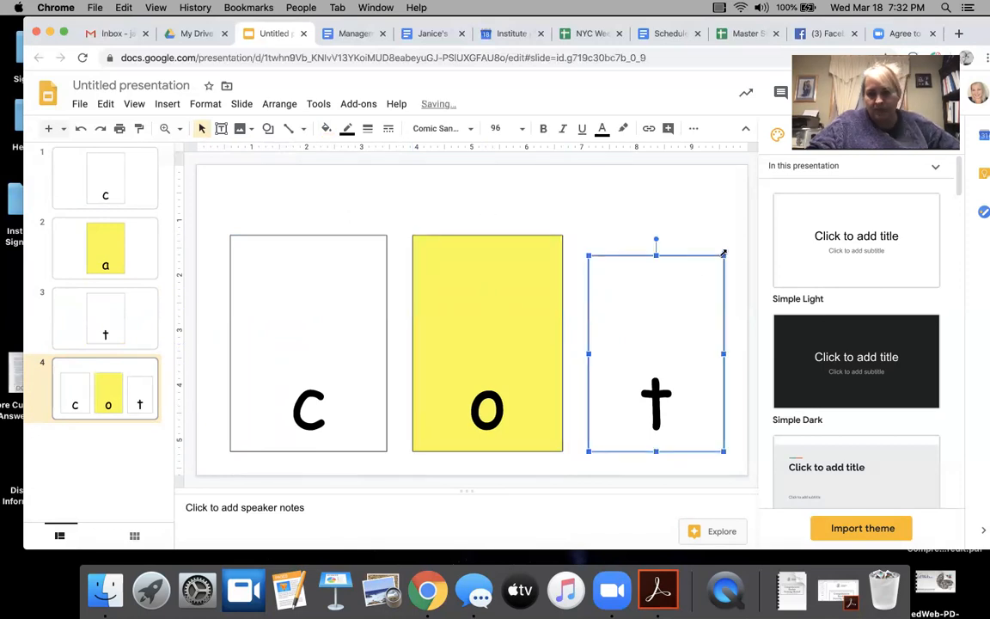
left_click(667, 234)
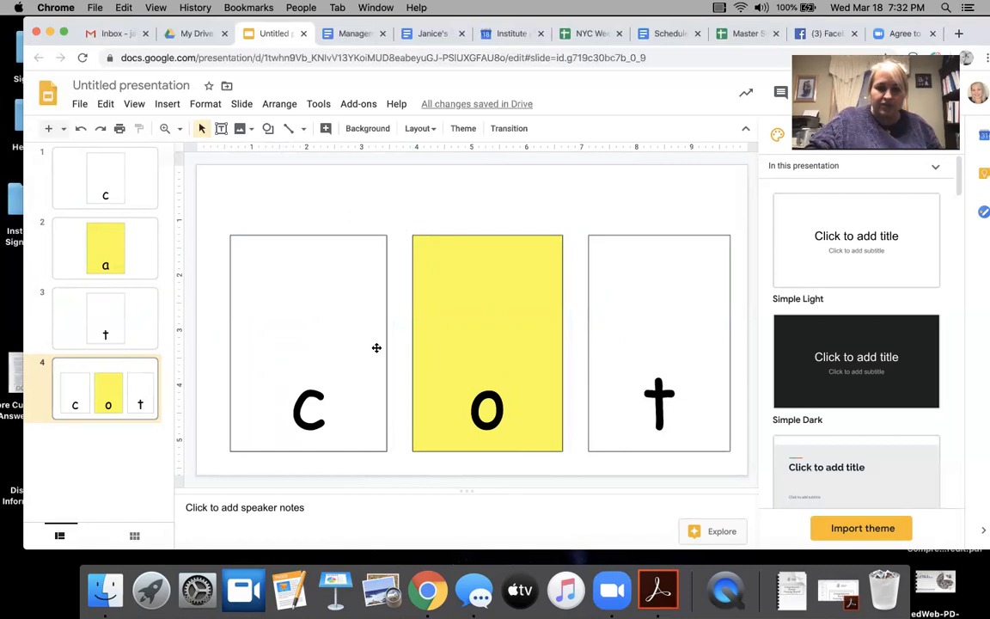
left_click(308, 344)
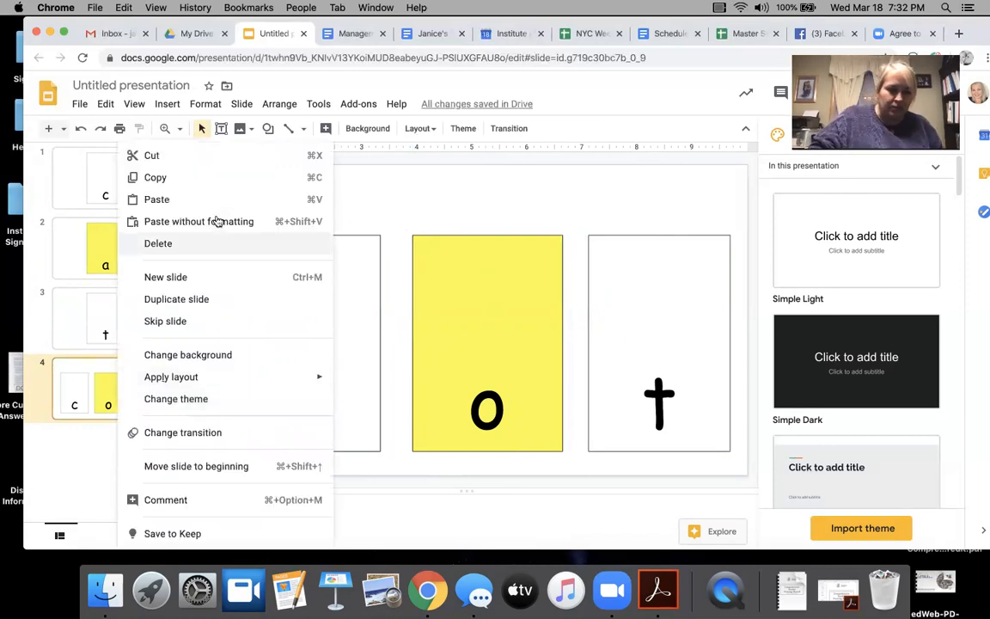
mouse_move(198, 299)
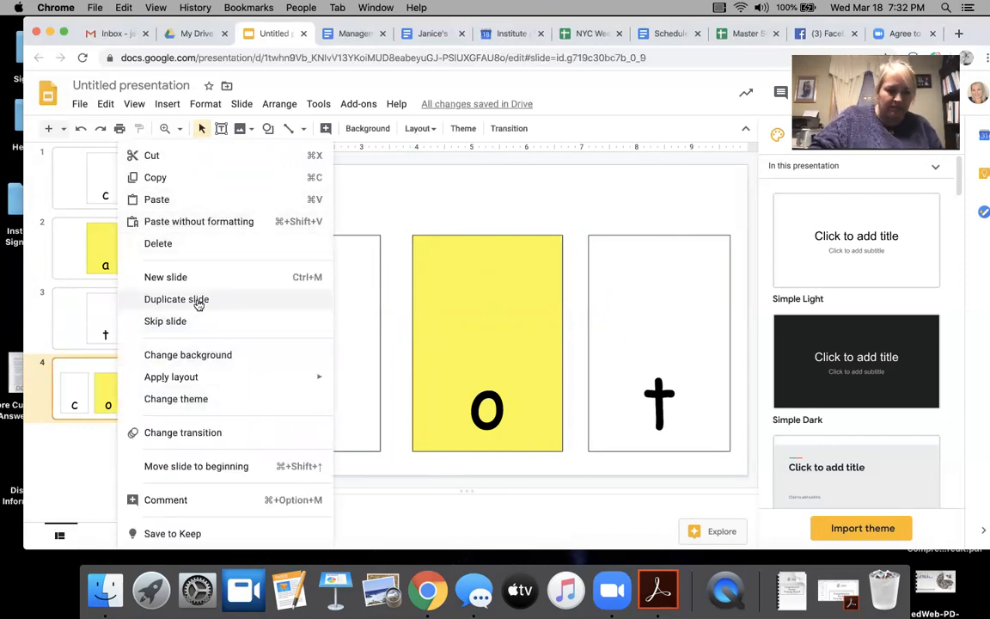
Step: Duplicate the c-o-t slide into a b-o-t slide and review the slides in the filmstrip
left_click(176, 299)
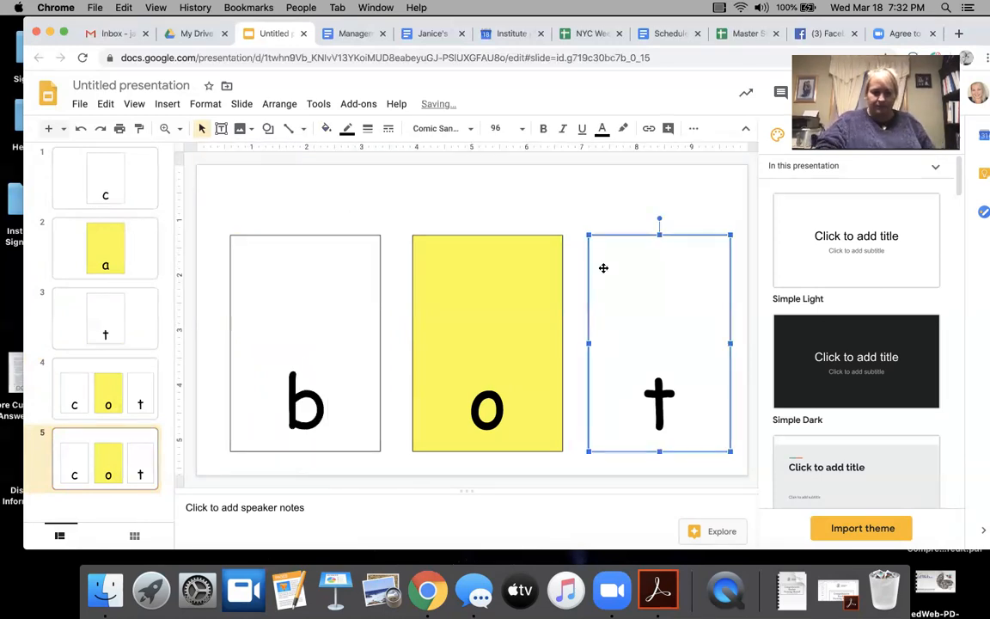
left_click(104, 389)
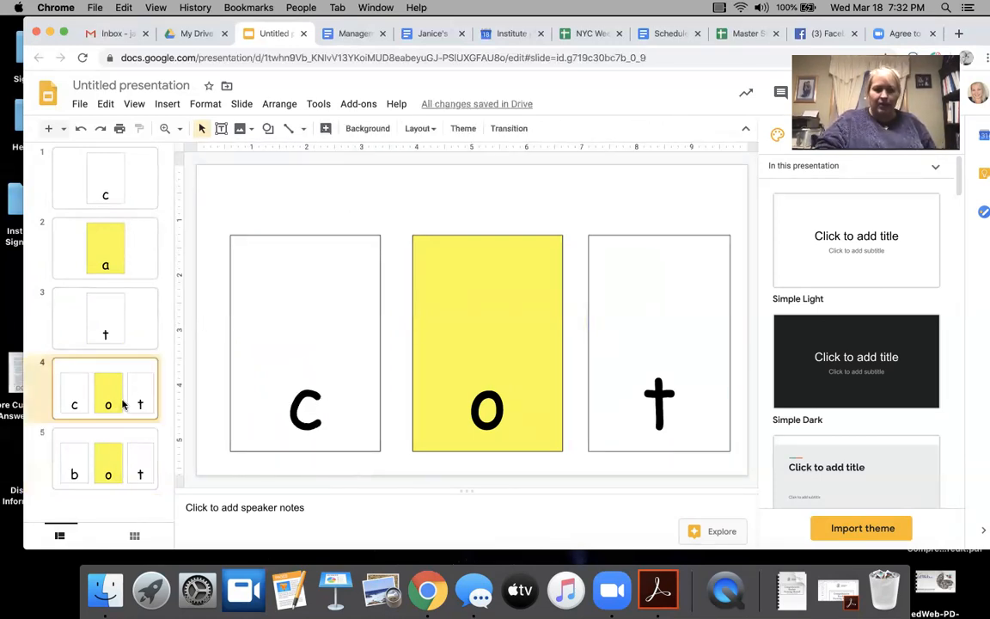
left_click(104, 461)
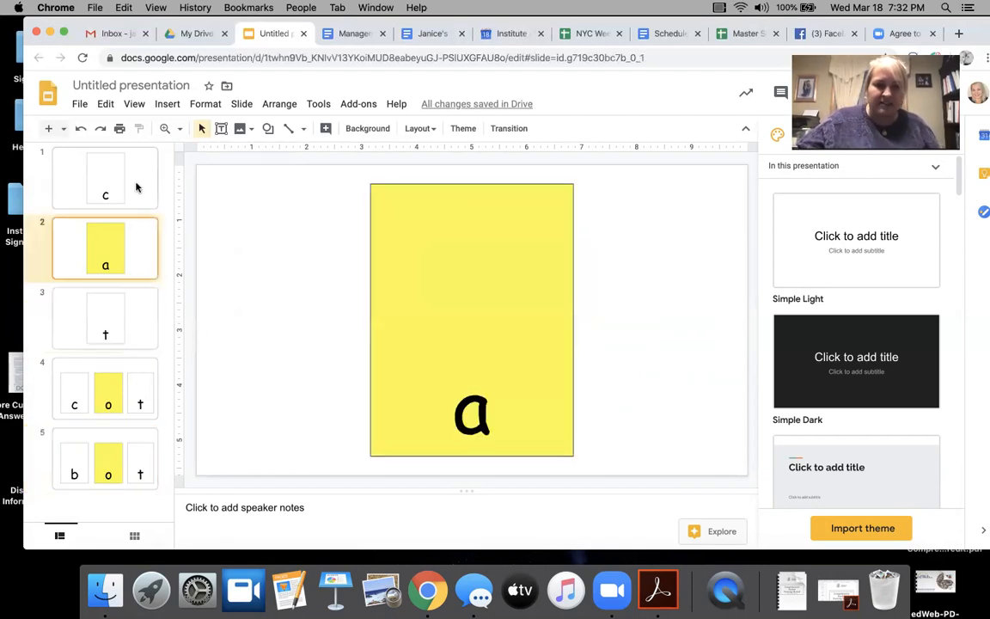
left_click(104, 318)
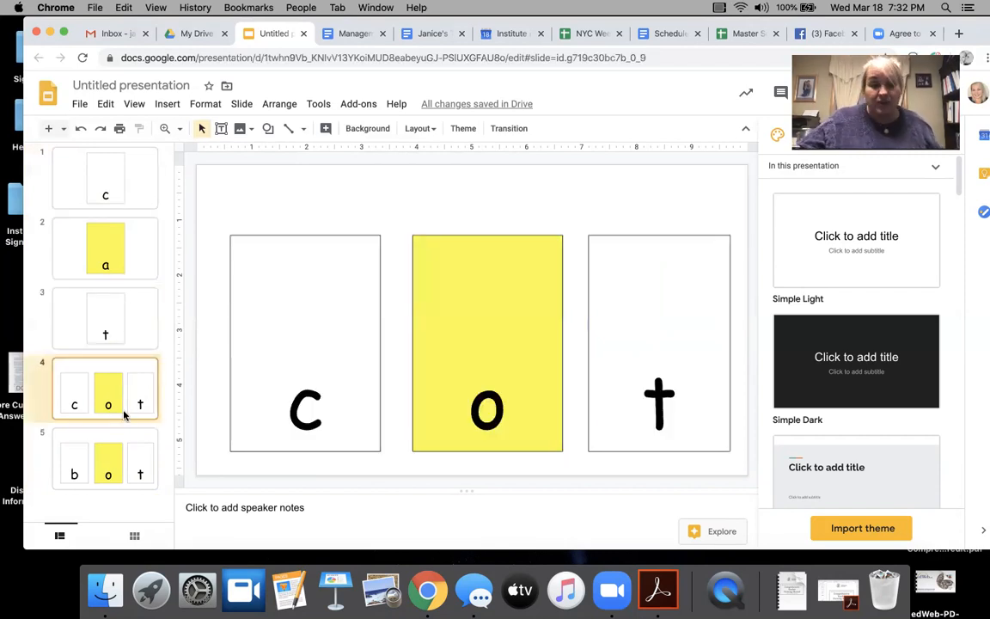
mouse_move(124, 471)
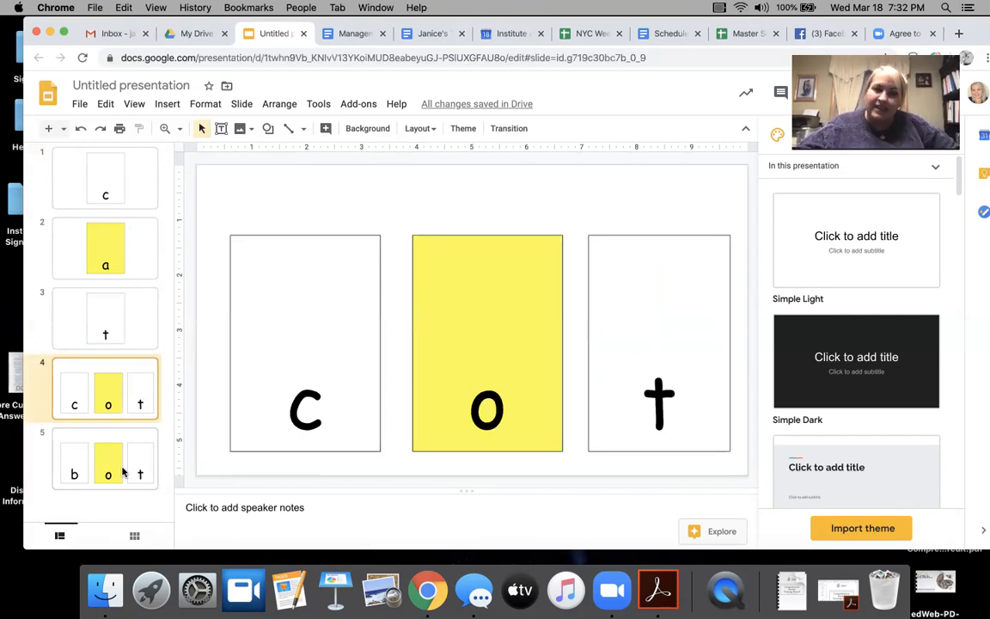
left_click(131, 86)
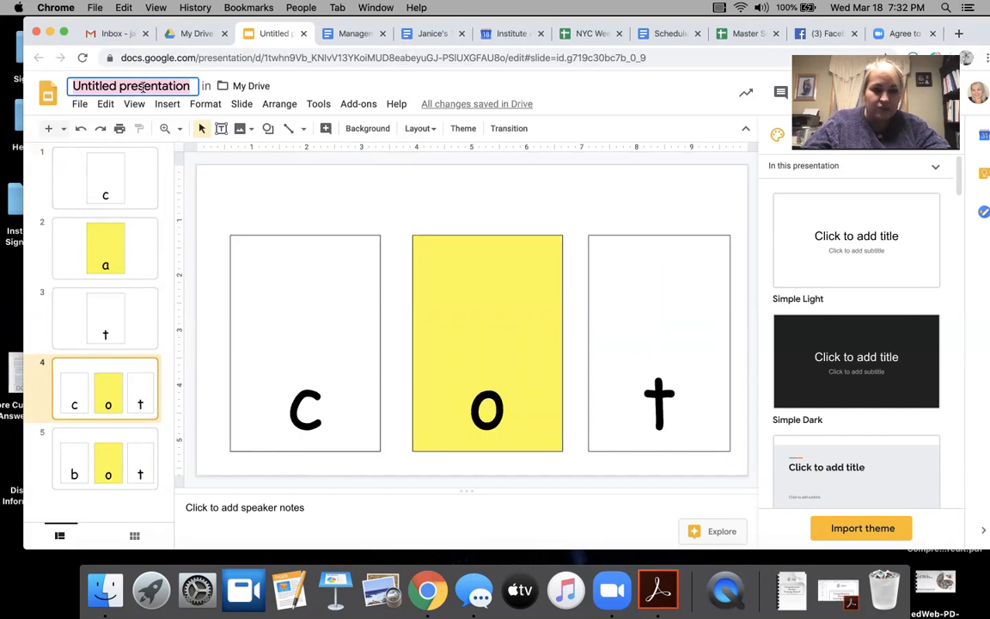
Step: Rename the presentation to Drill and start presenting it fullscreen from the File menu
type("Drill")
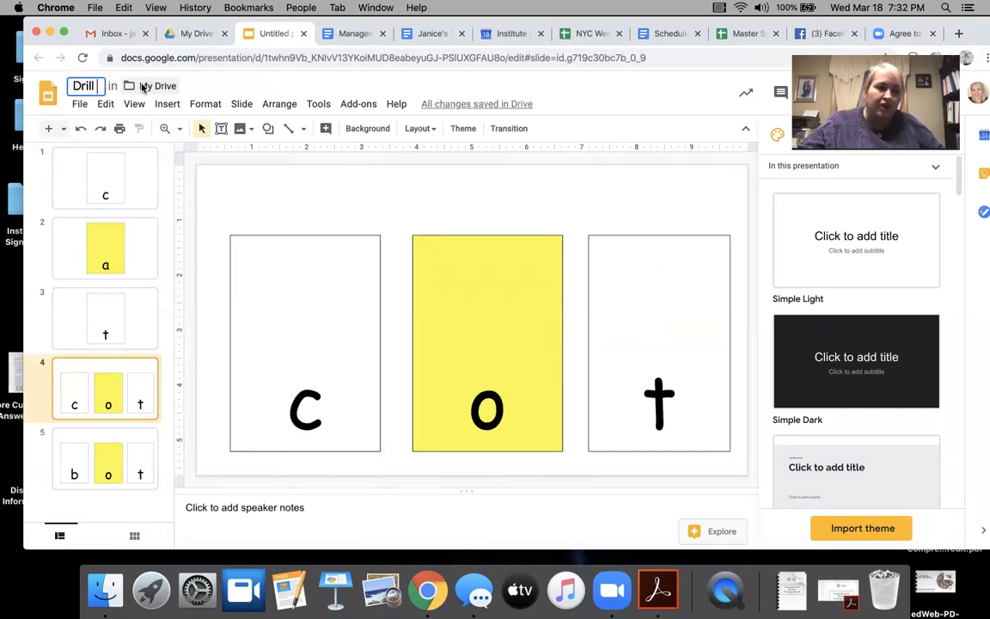
left_click(79, 103)
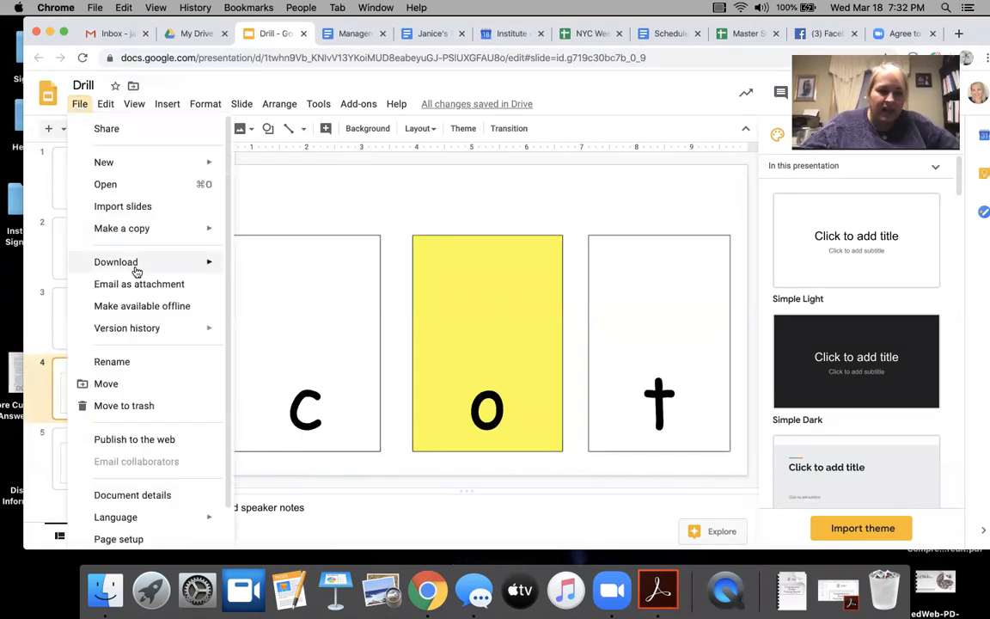
left_click(115, 261)
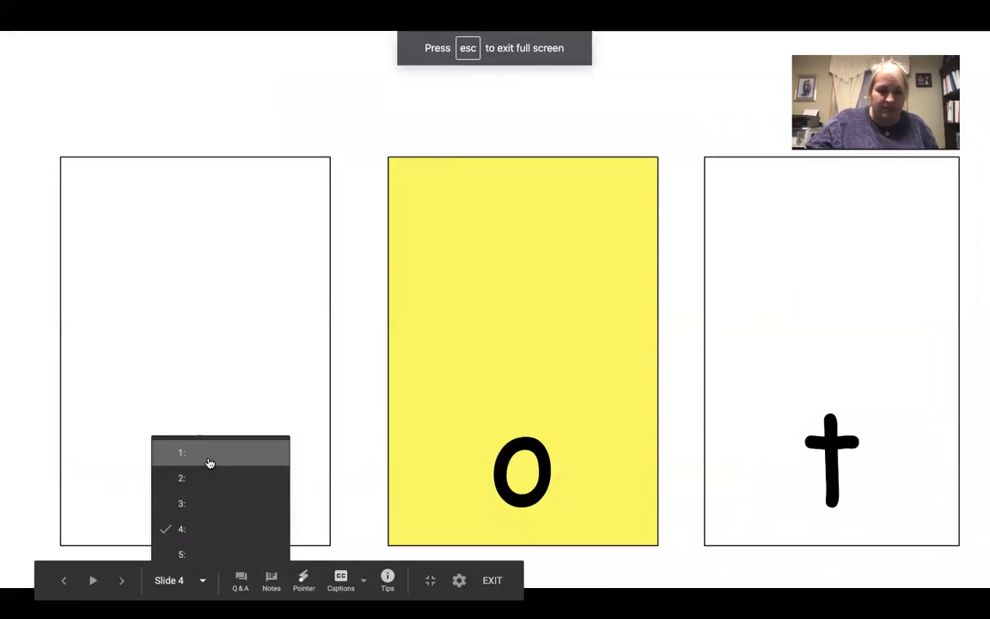
Step: Jump the fullscreen slideshow back to slide 1 showing the c card
left_click(180, 453)
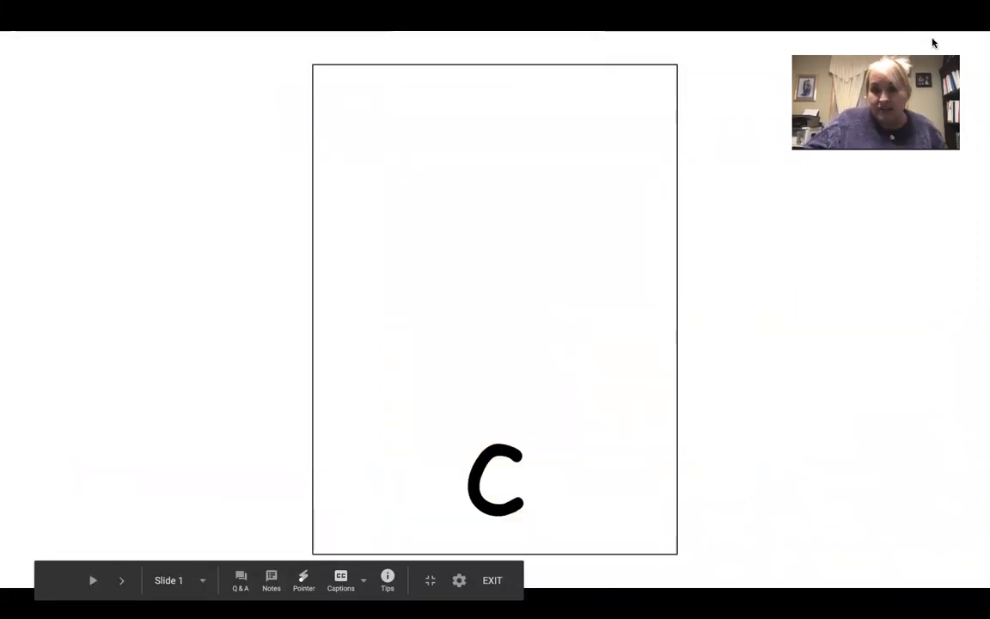